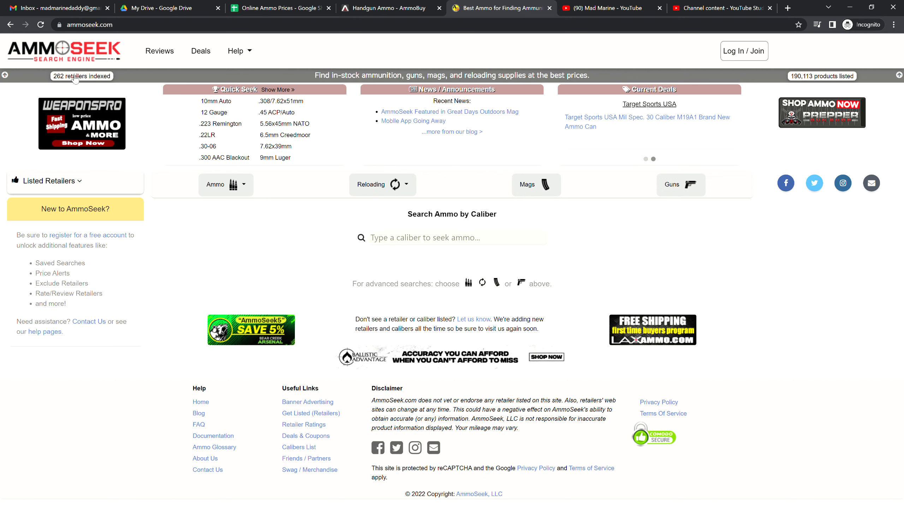
mouse_move(272, 249)
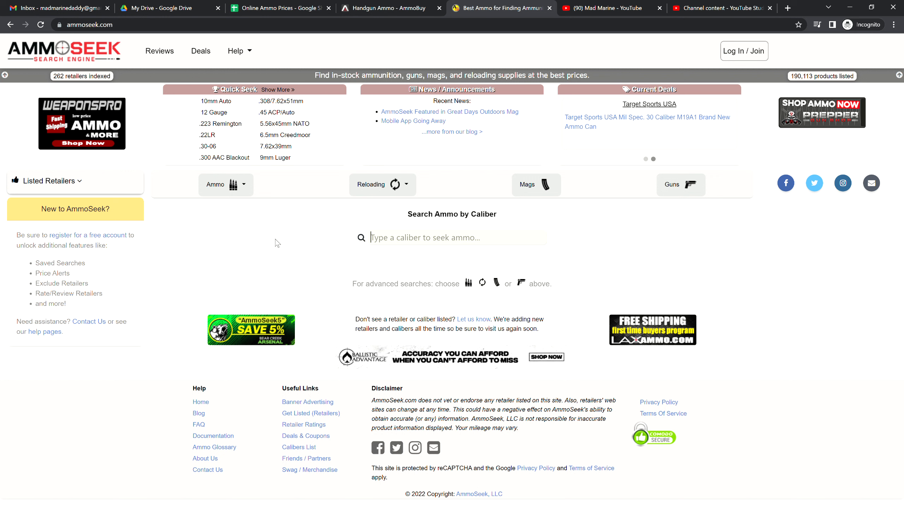
mouse_move(279, 229)
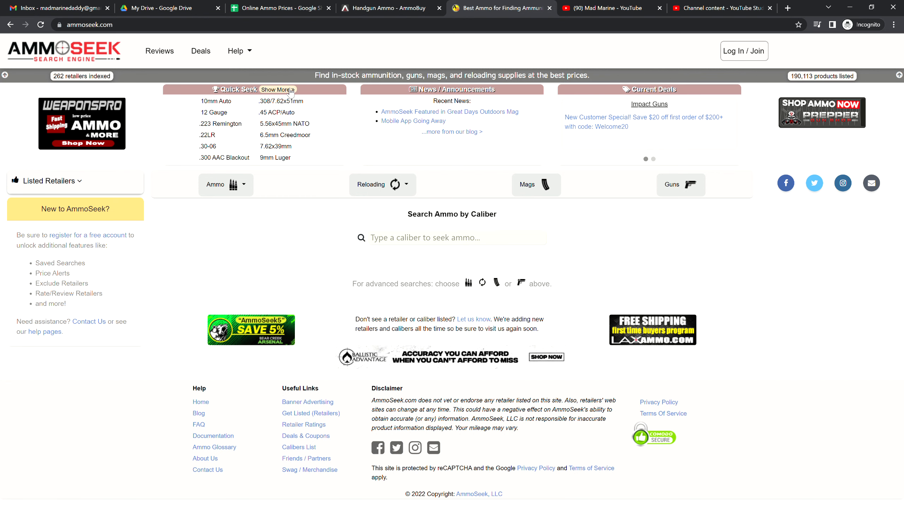
Show AmmoSeek's Top Calibers ranking via 'Show More' beside Quick Seek
click(277, 89)
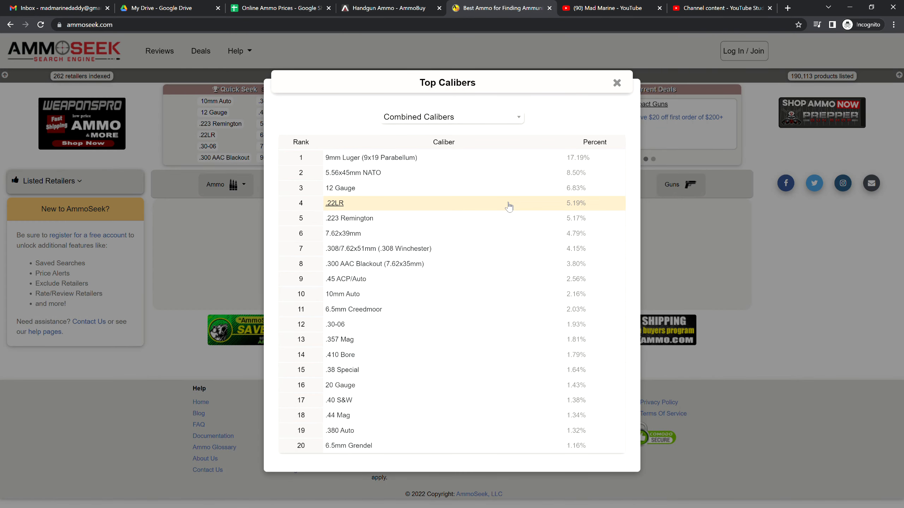
mouse_move(554, 129)
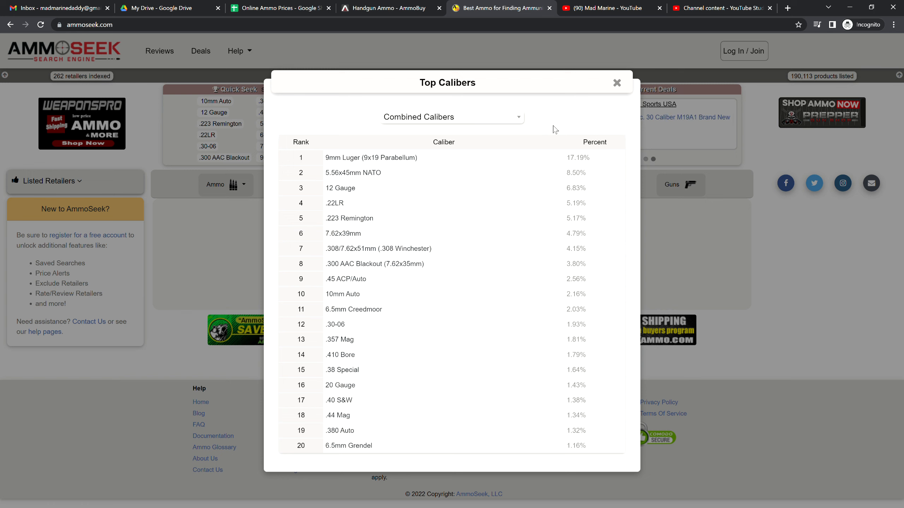
mouse_move(552, 128)
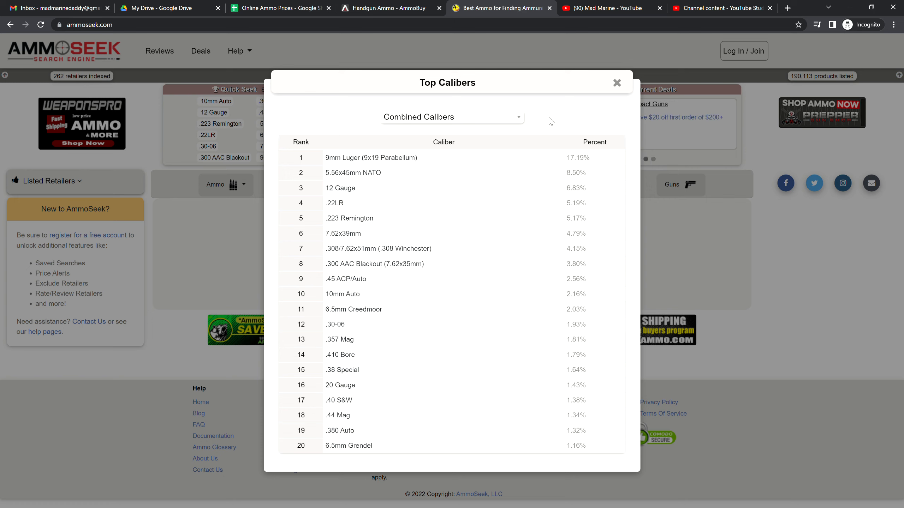
mouse_move(546, 121)
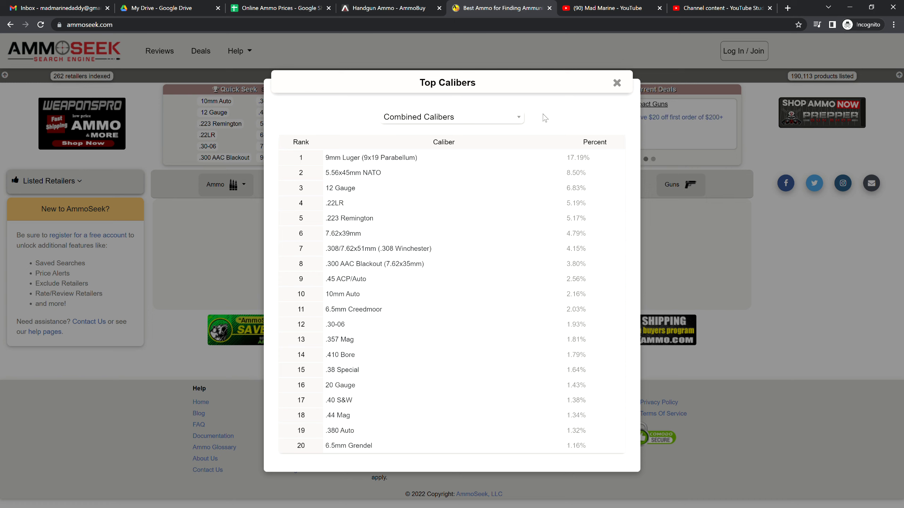
Dismiss the rankings and view AmmoBuy's 9mm handgun results per round with the AMMO categories menu
click(617, 83)
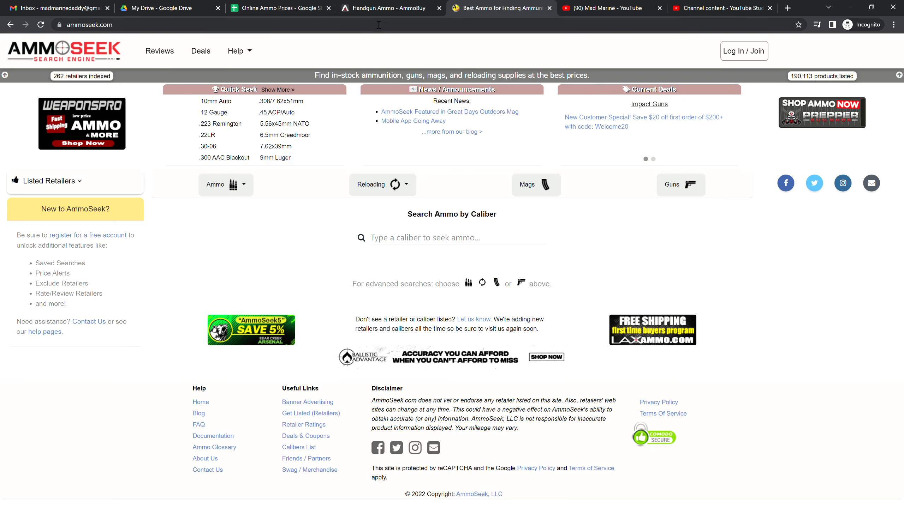
click(387, 8)
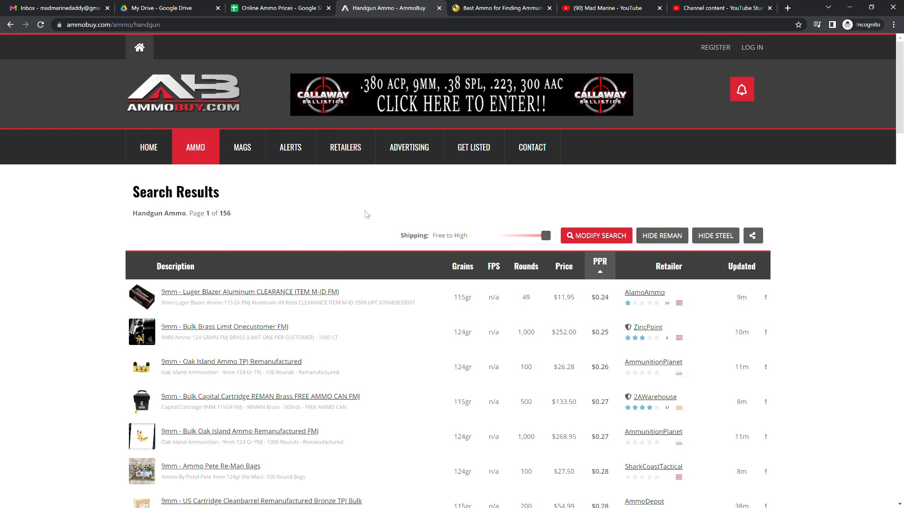
mouse_move(207, 104)
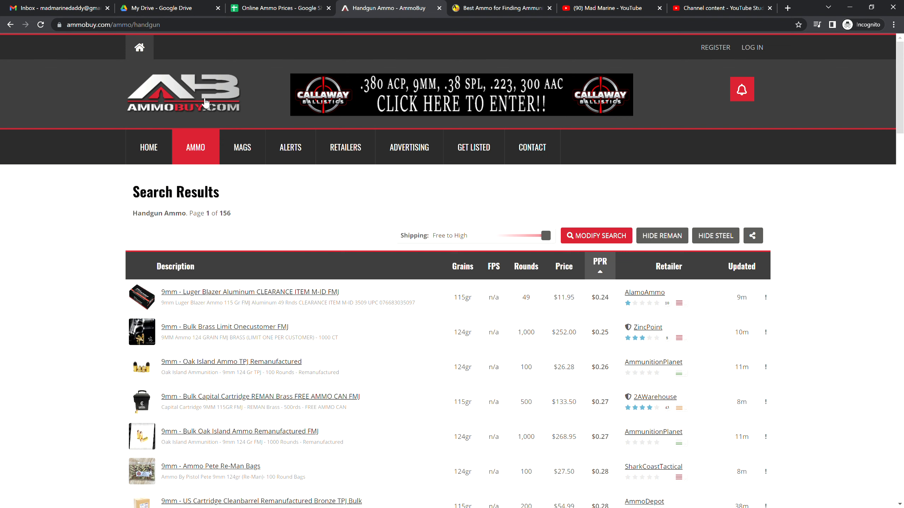
click(195, 147)
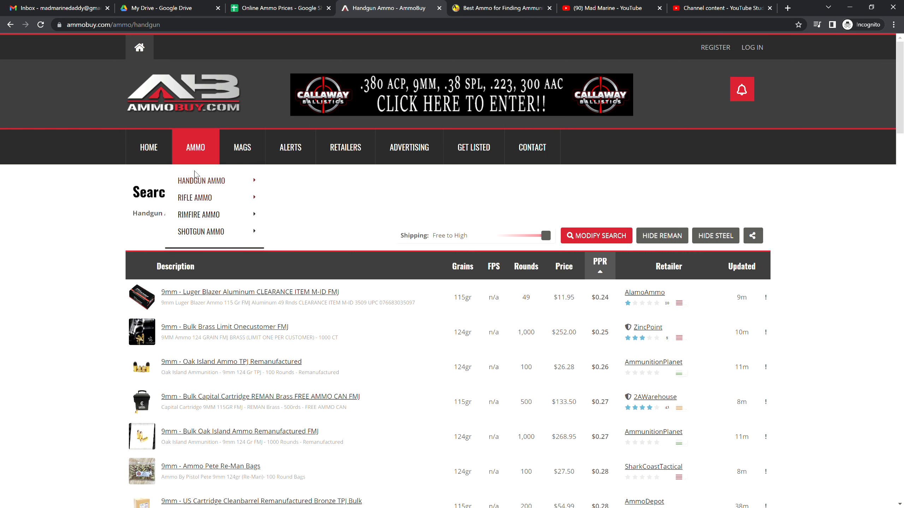
mouse_move(203, 199)
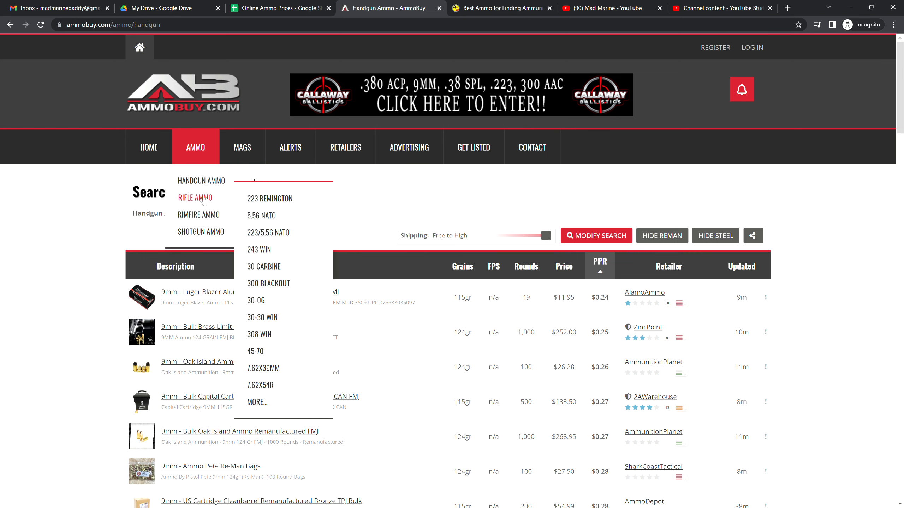
mouse_move(378, 191)
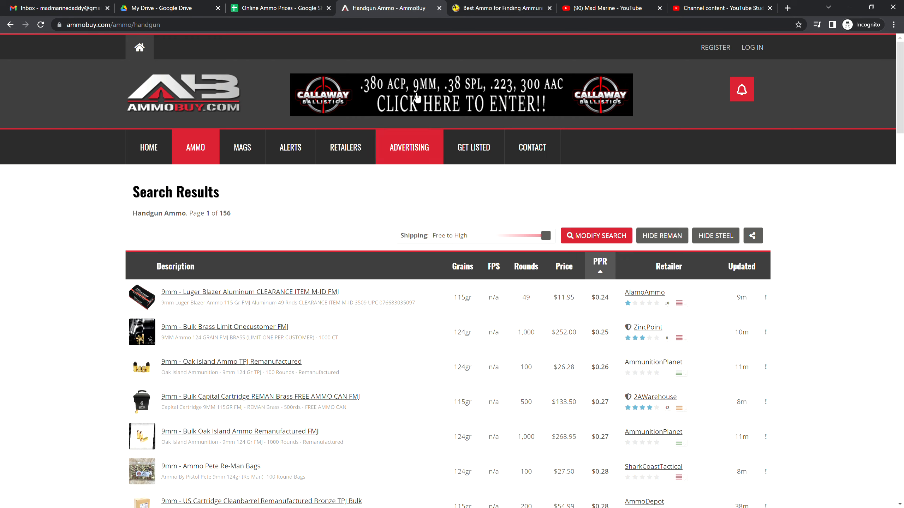
Settle on the Online Ammo Prices sheet after flipping tabs and zoom it to 150%
click(498, 8)
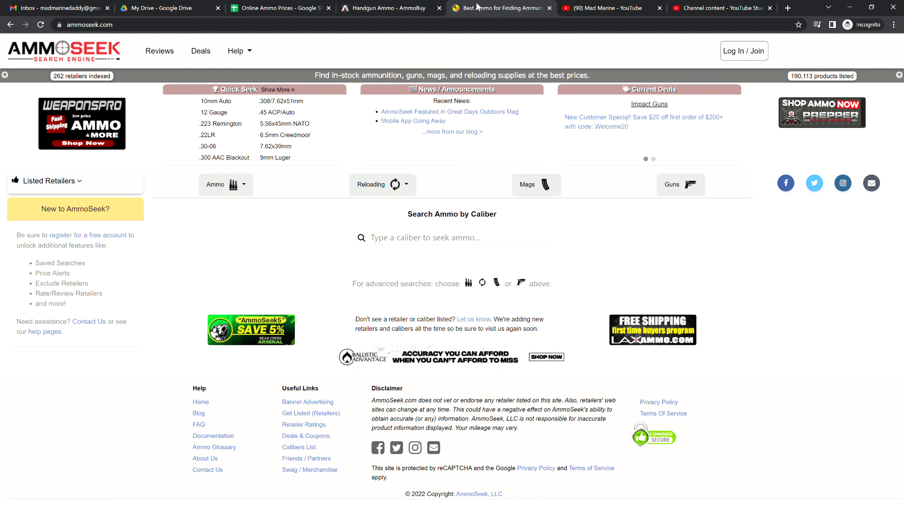
click(283, 8)
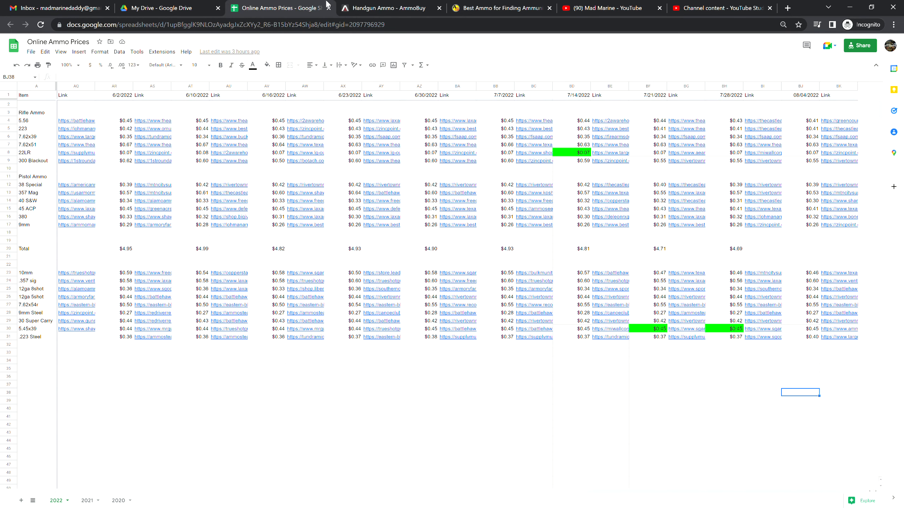
click(501, 8)
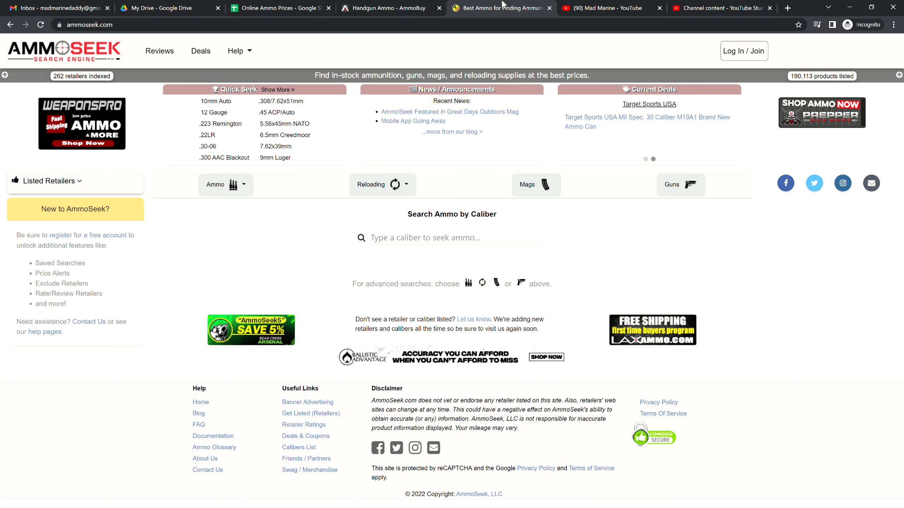
click(279, 8)
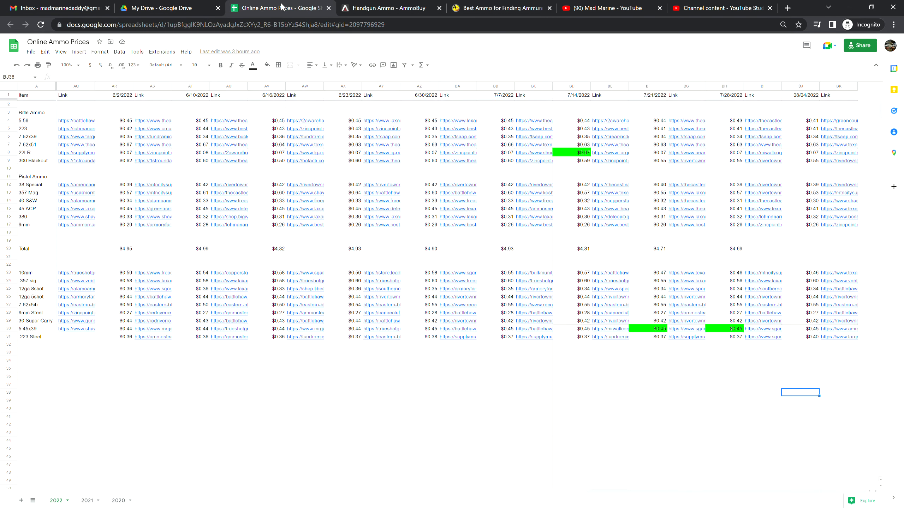
click(387, 8)
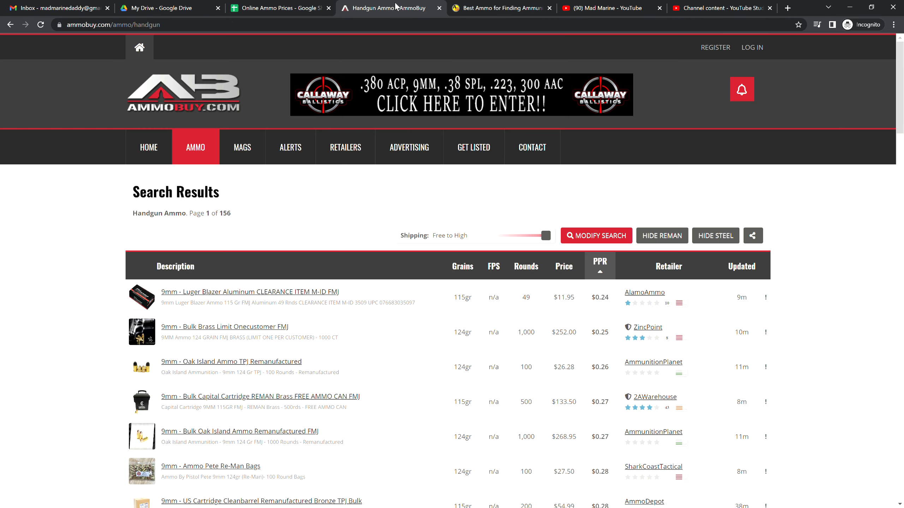
click(282, 7)
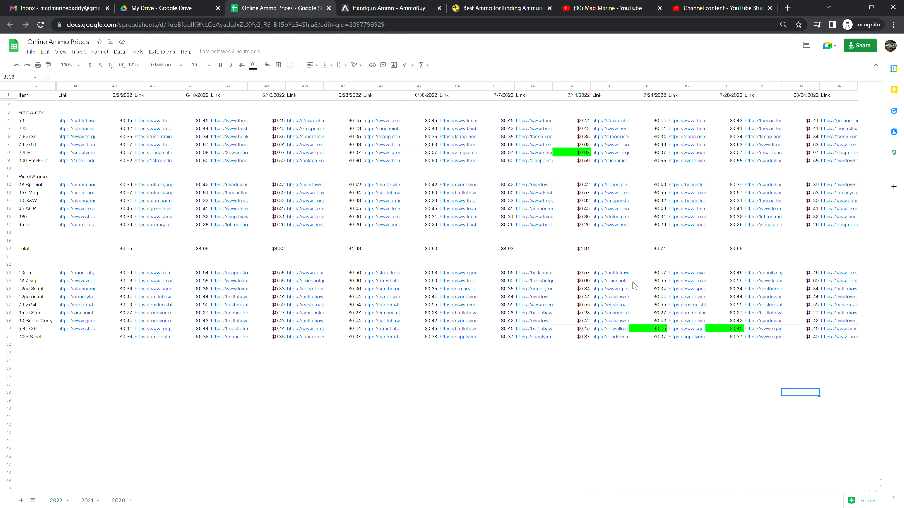
mouse_move(163, 97)
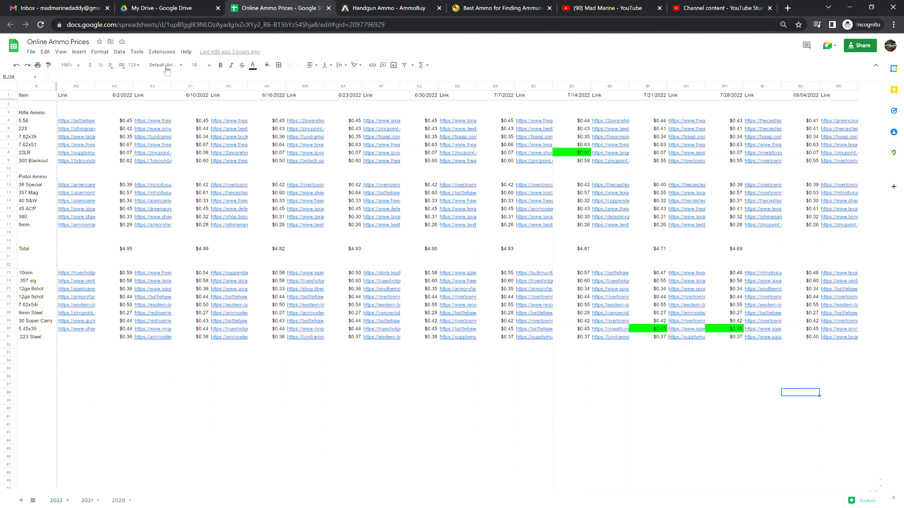
click(66, 65)
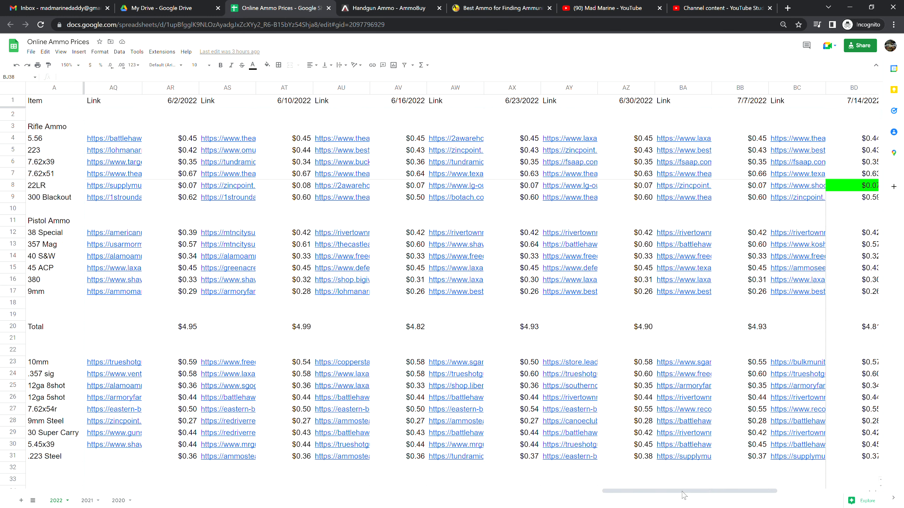
Scroll right to columns AY through BK showing the weekly prices through 08/04/2022
scroll(right, 3)
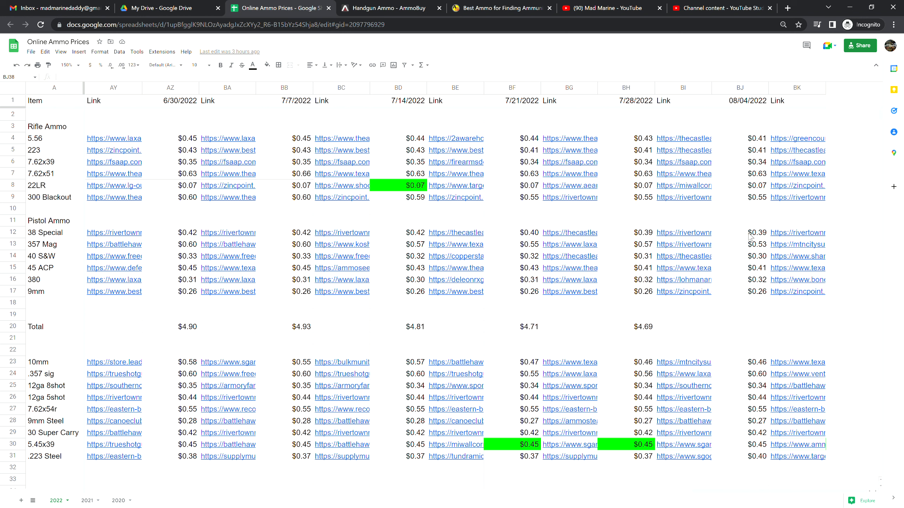
mouse_move(761, 195)
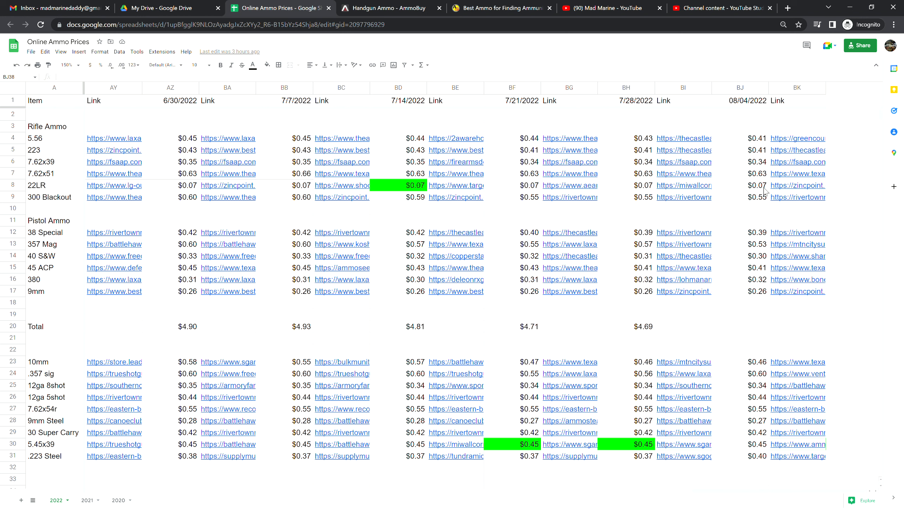
mouse_move(748, 214)
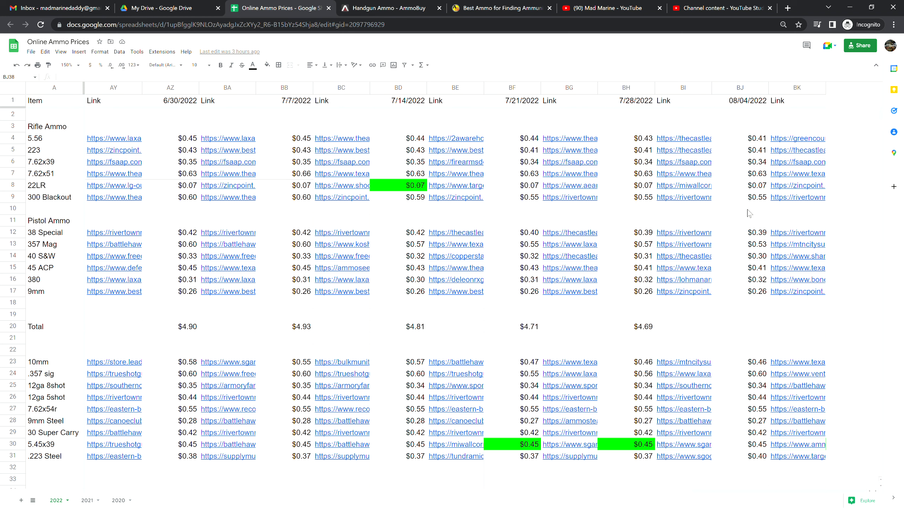
mouse_move(753, 209)
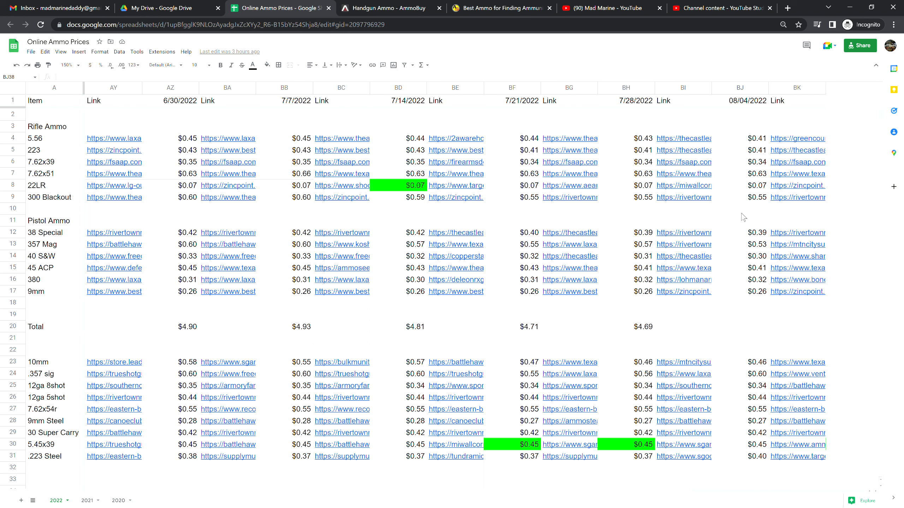
mouse_move(739, 318)
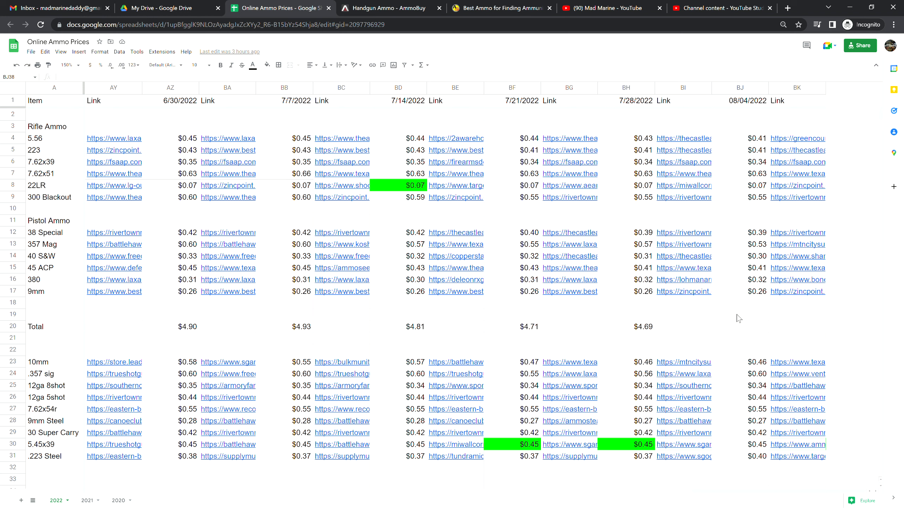
Enter =SUM(BJ4:BJ17) in BJ20, giving the 08/04/2022 Total of $4.62
click(740, 327)
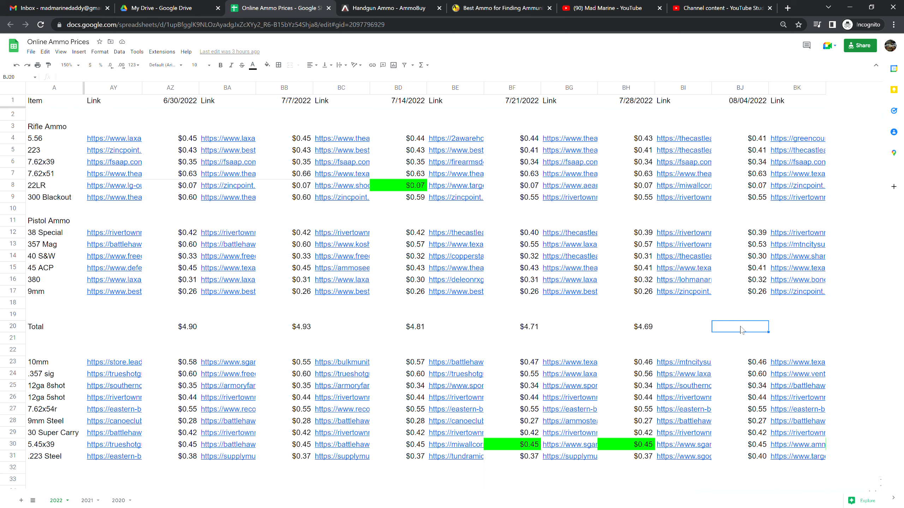
text(=SUM(BJ4:BJ17))
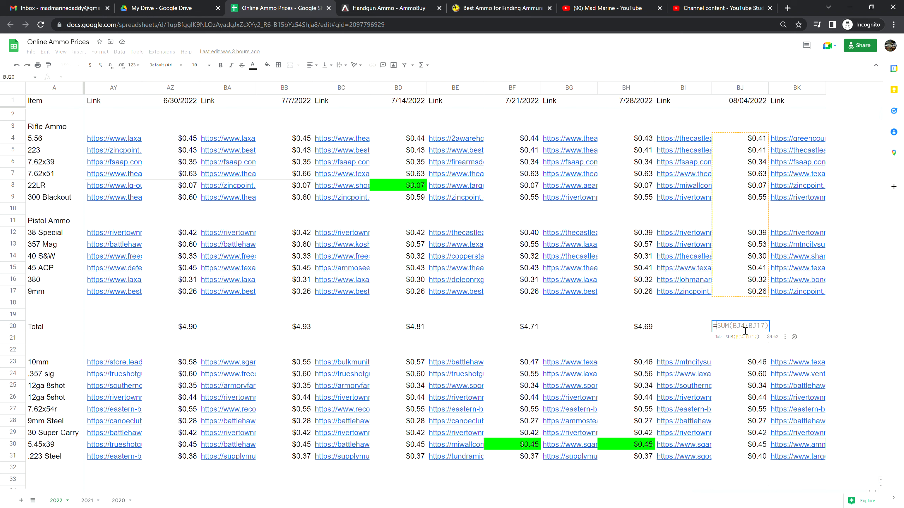
key(Enter)
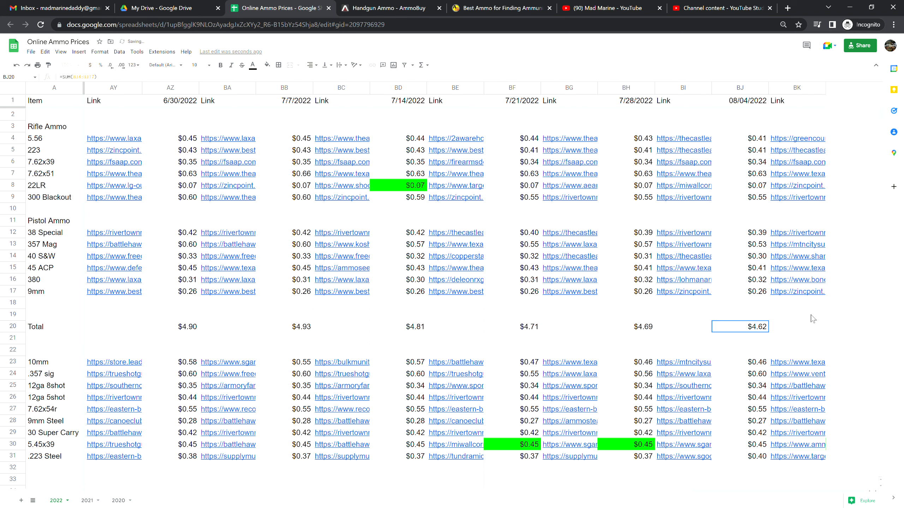
click(740, 314)
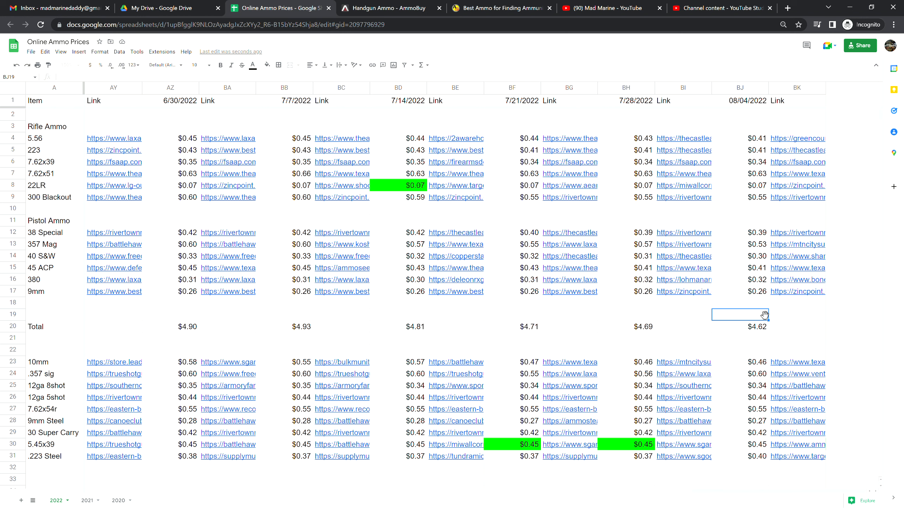
click(740, 350)
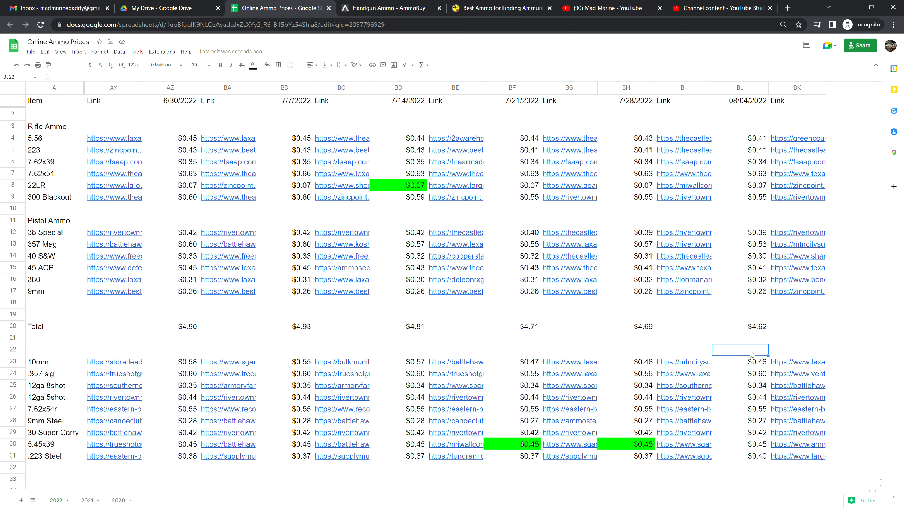
scroll(down, 3)
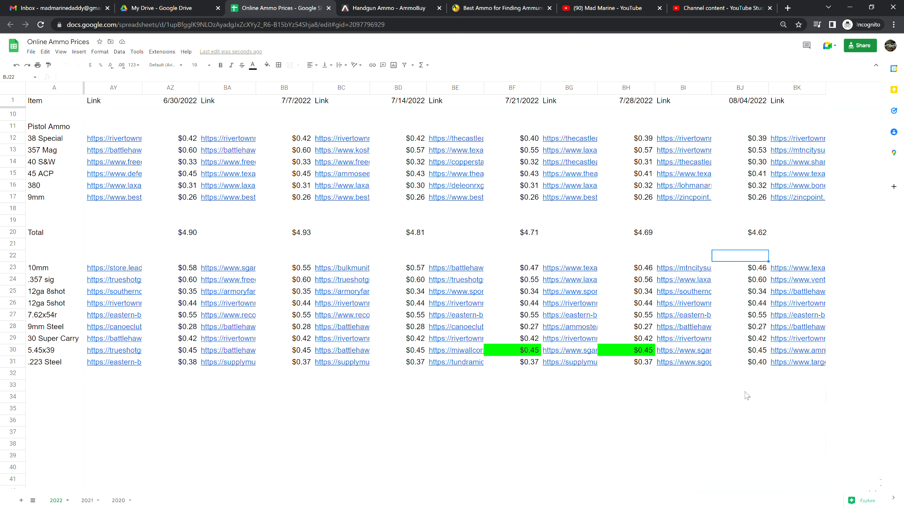
mouse_move(743, 379)
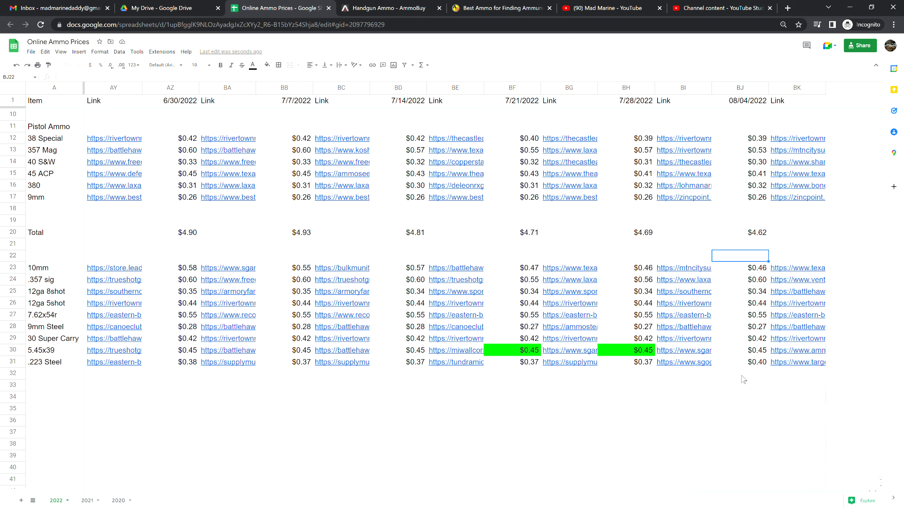
click(743, 374)
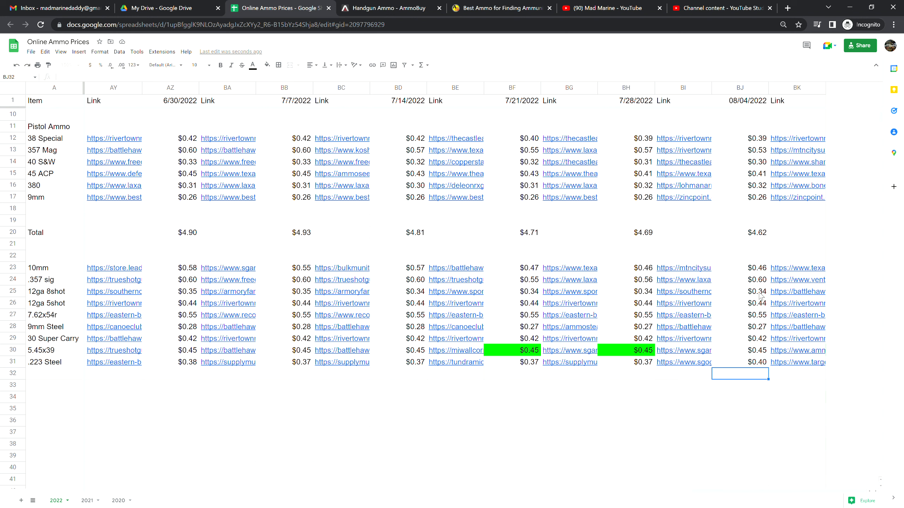
mouse_move(767, 302)
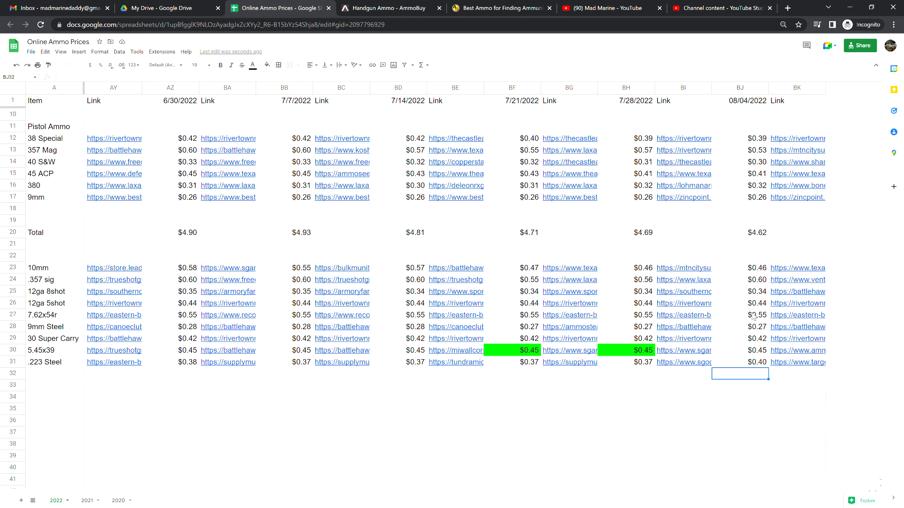
mouse_move(744, 323)
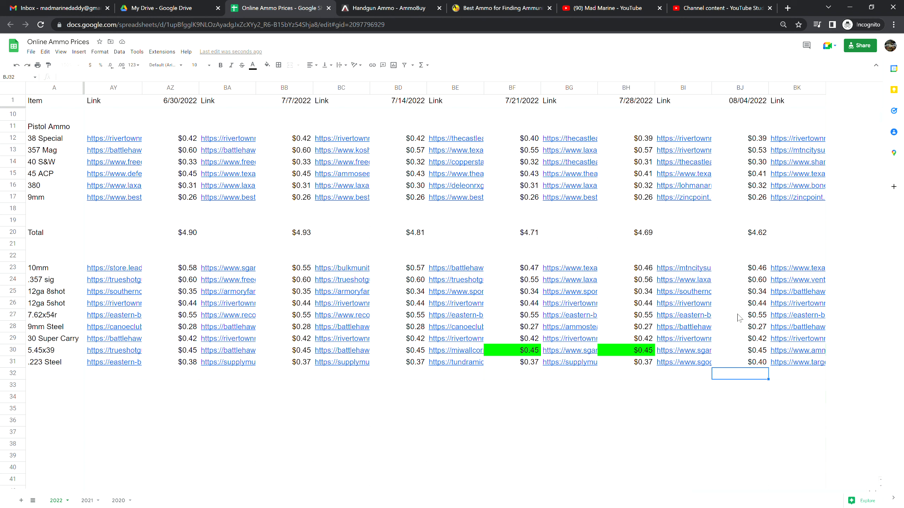
mouse_move(782, 392)
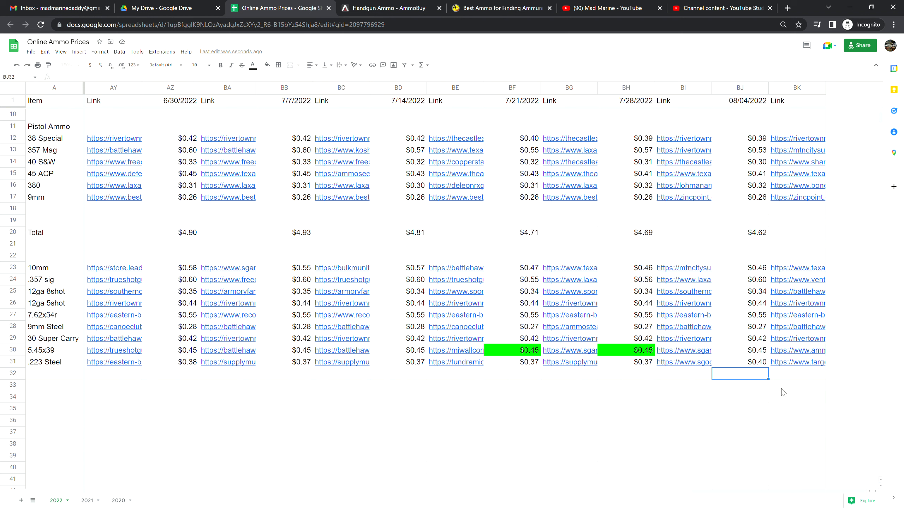
mouse_move(748, 402)
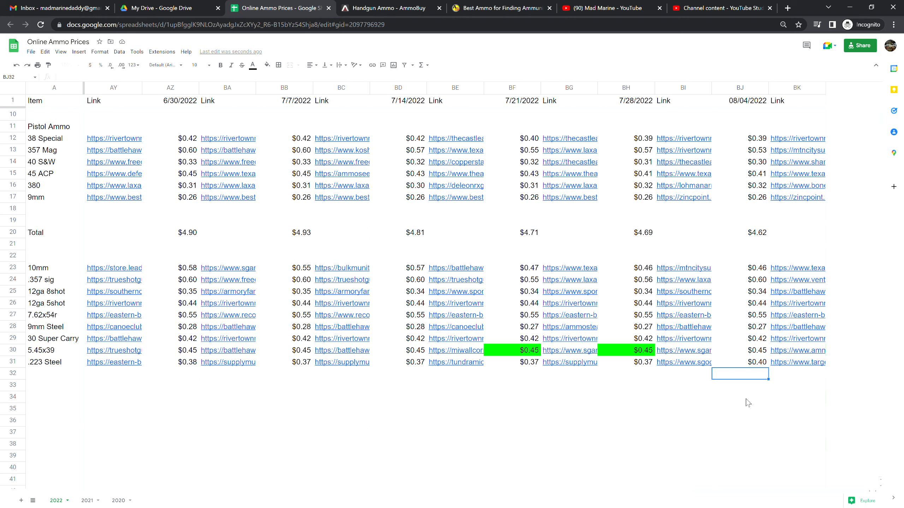
mouse_move(750, 399)
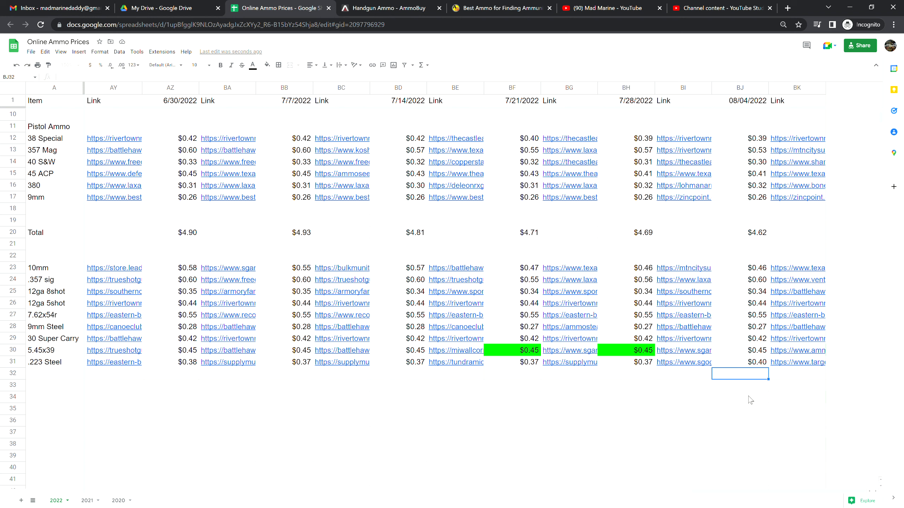
mouse_move(748, 383)
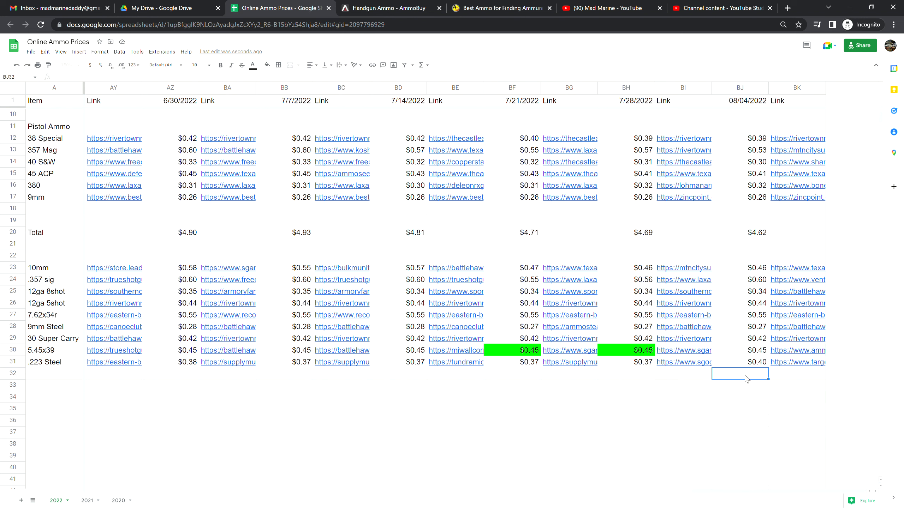
mouse_move(749, 367)
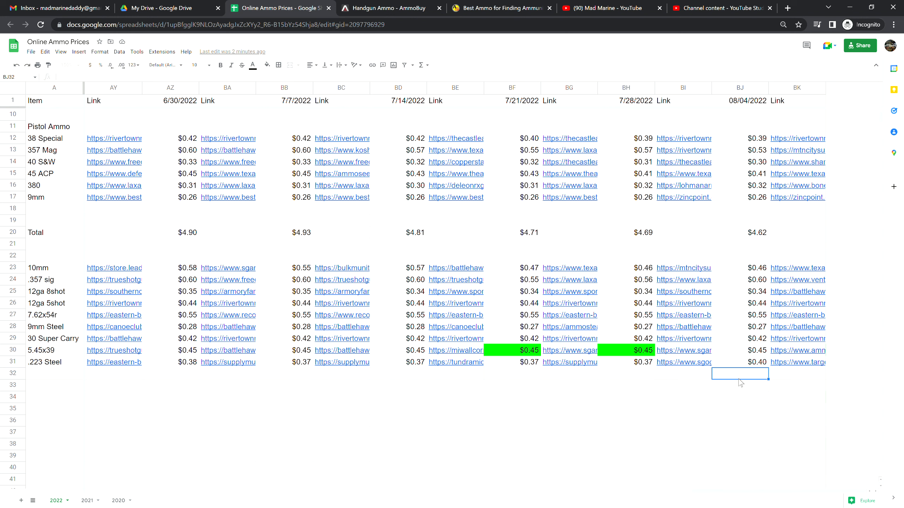
mouse_move(737, 391)
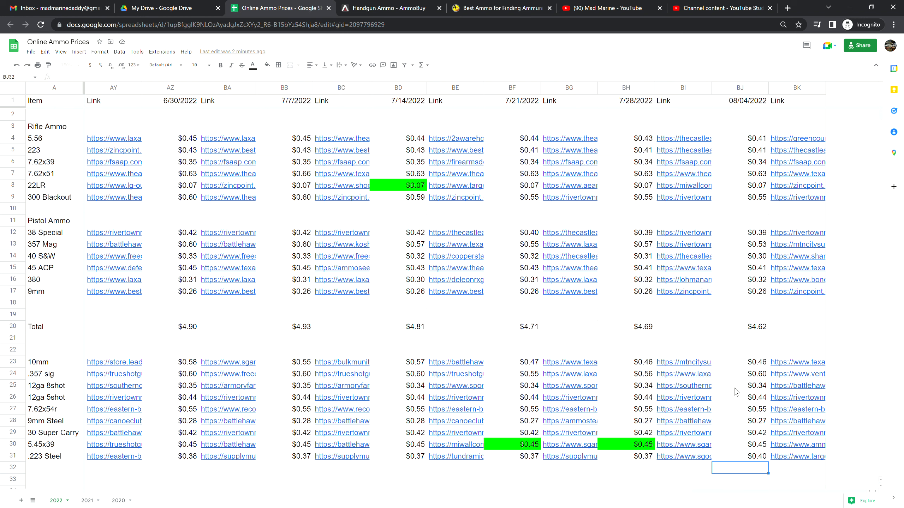
mouse_move(644, 393)
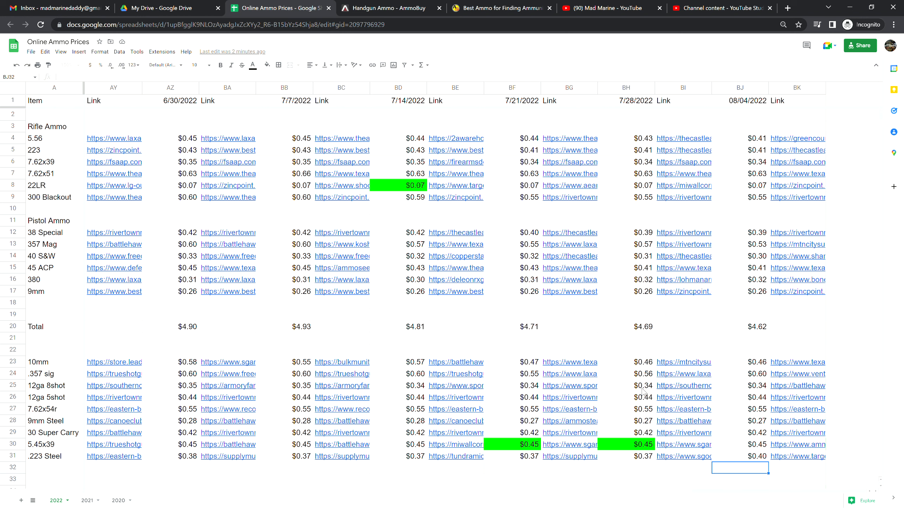
mouse_move(663, 389)
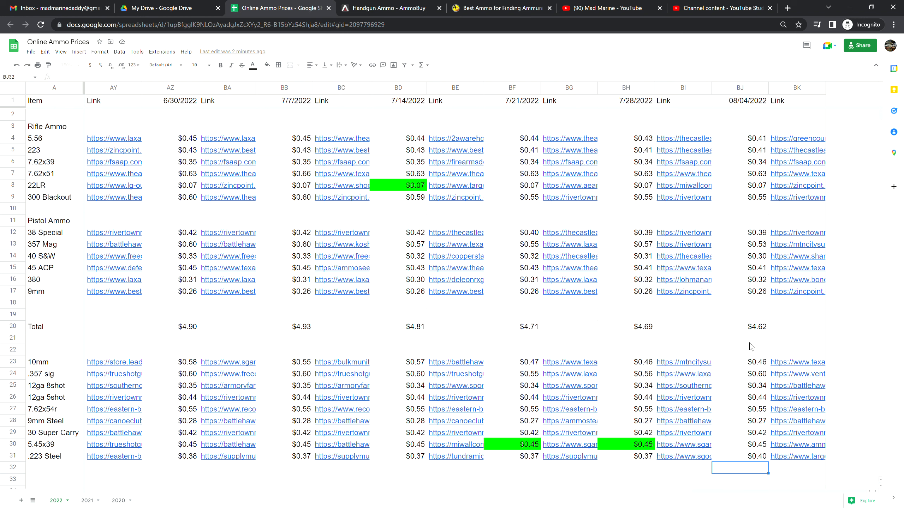
click(750, 339)
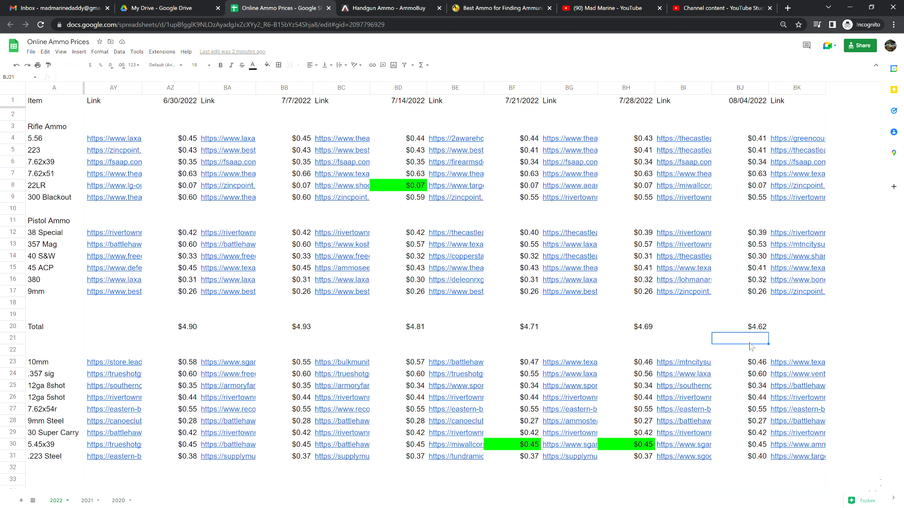
mouse_move(742, 343)
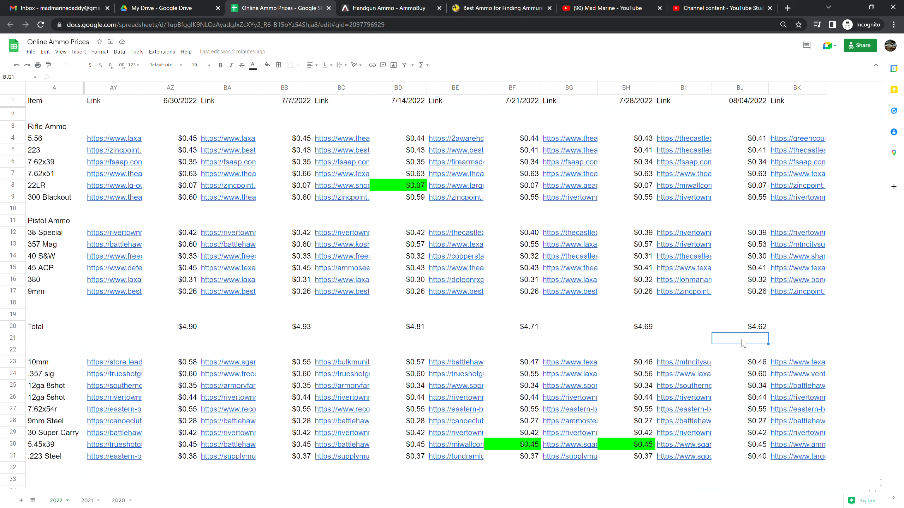
click(740, 314)
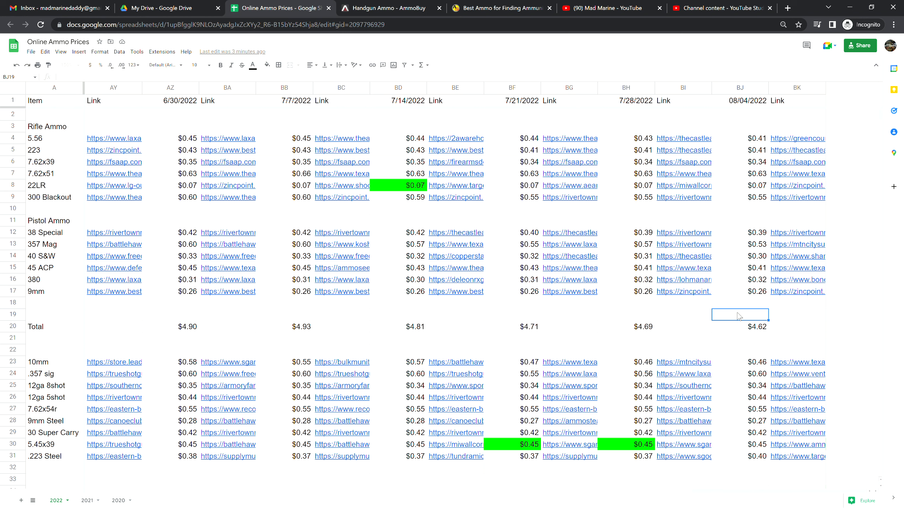
mouse_move(746, 311)
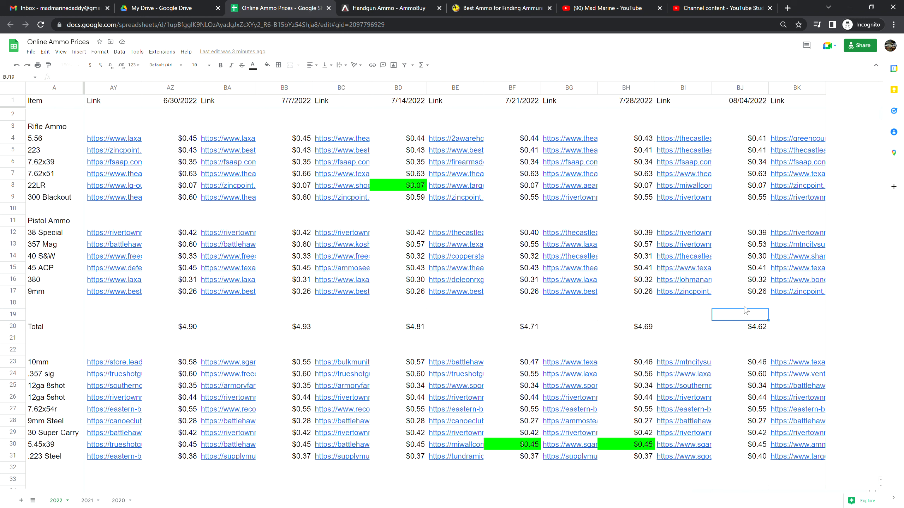
click(740, 303)
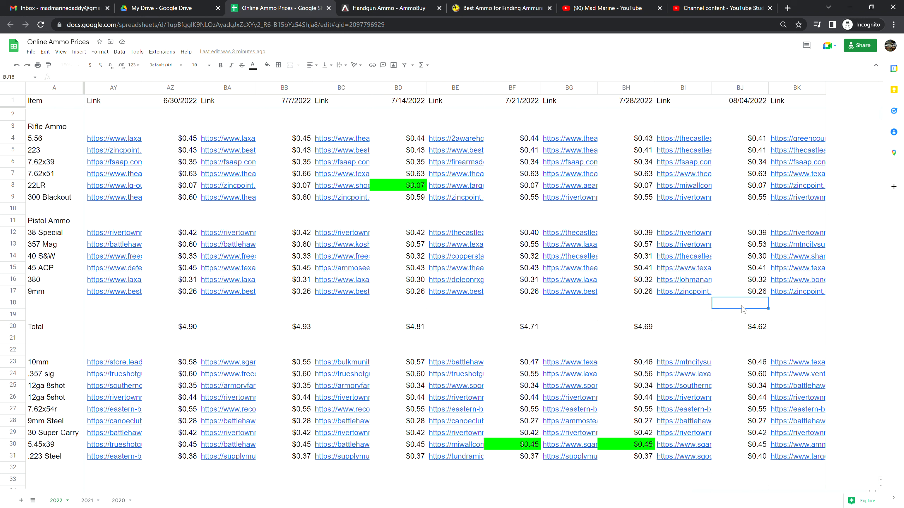
click(740, 315)
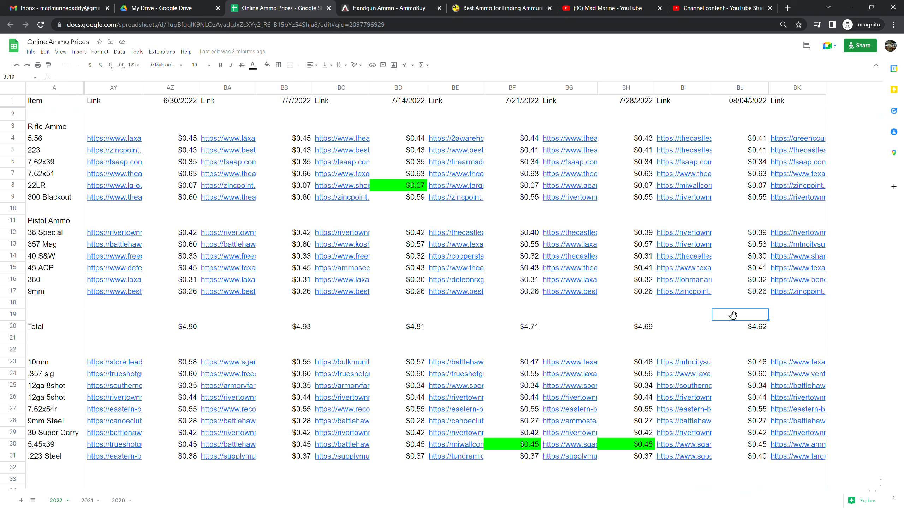
mouse_move(717, 231)
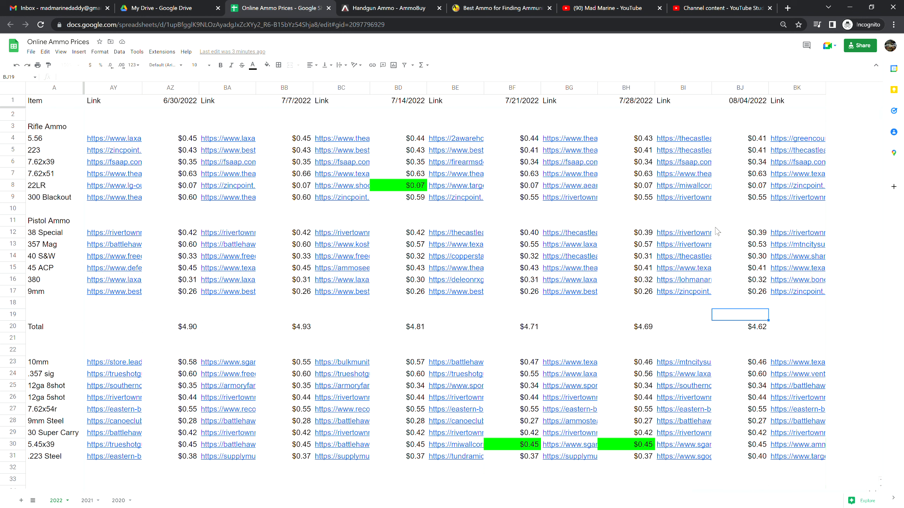
mouse_move(860, 62)
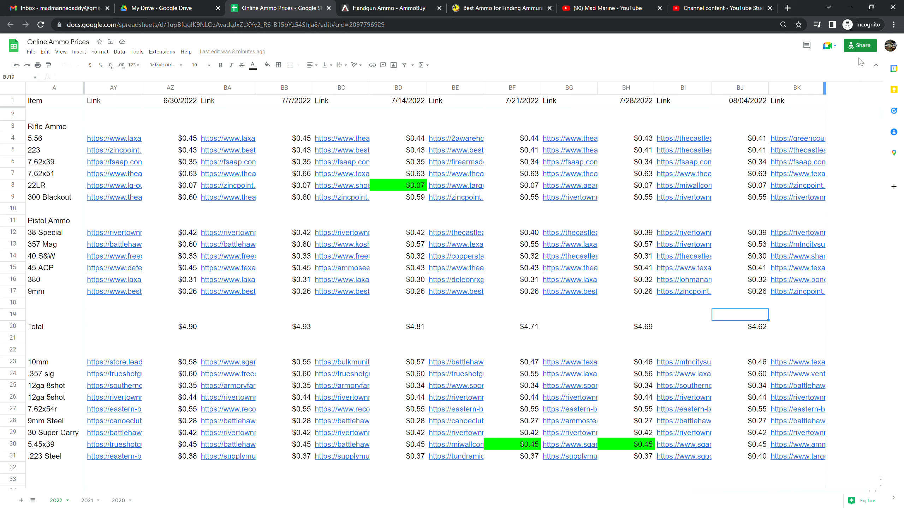